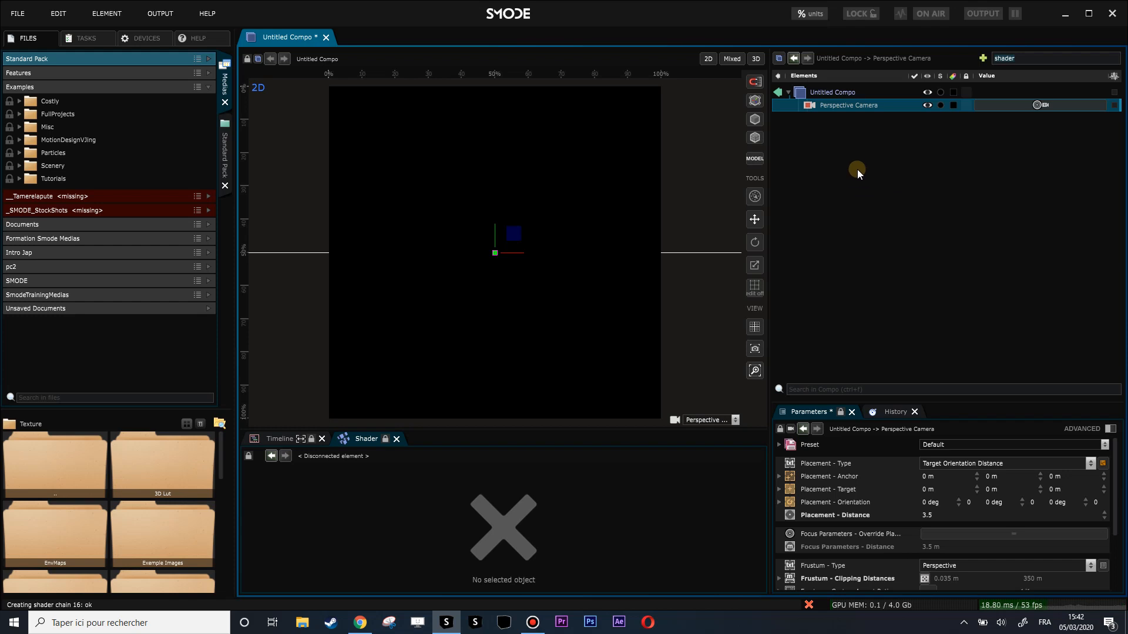
pyautogui.moveTo(566, 305)
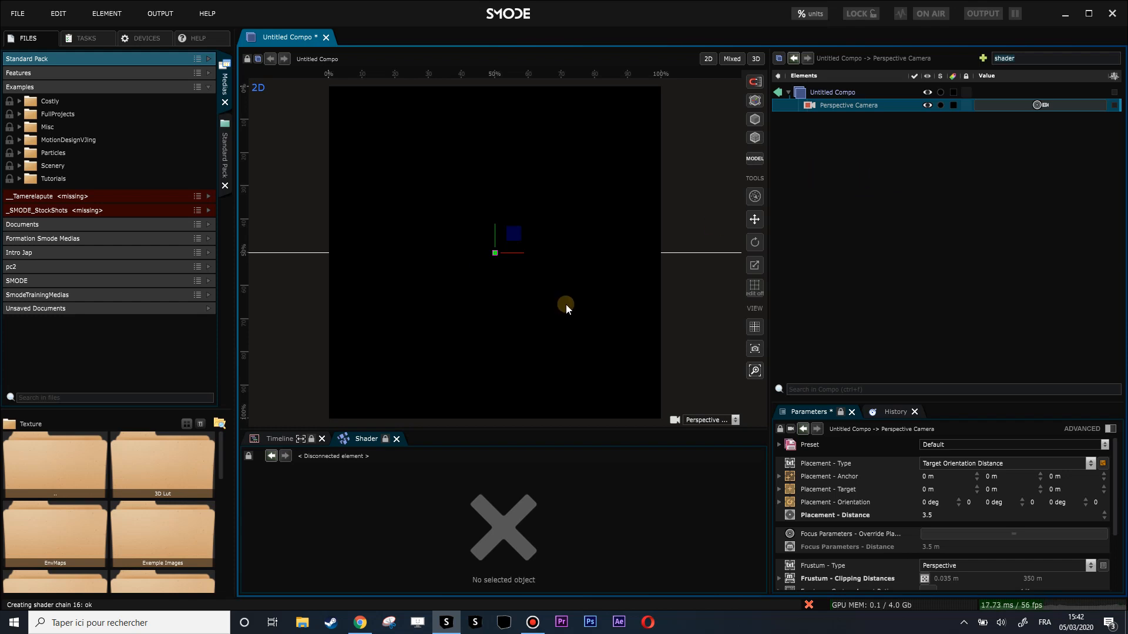
pyautogui.moveTo(863, 138)
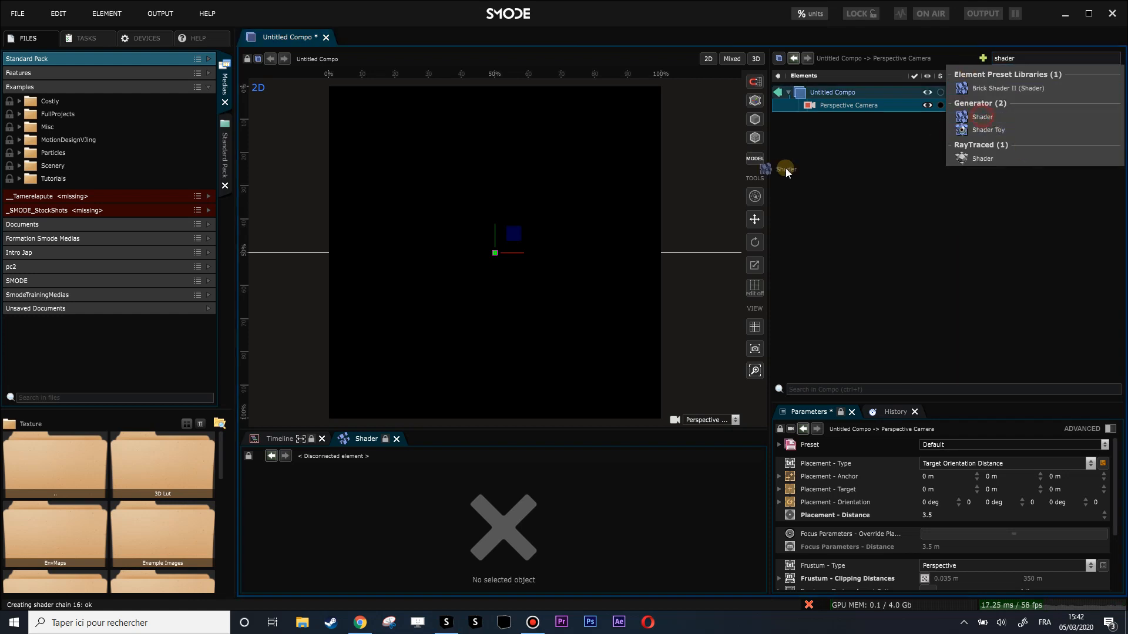
# Add a Shader generator rendering its default blue-to-pink UV gradient.
pyautogui.click(982, 116)
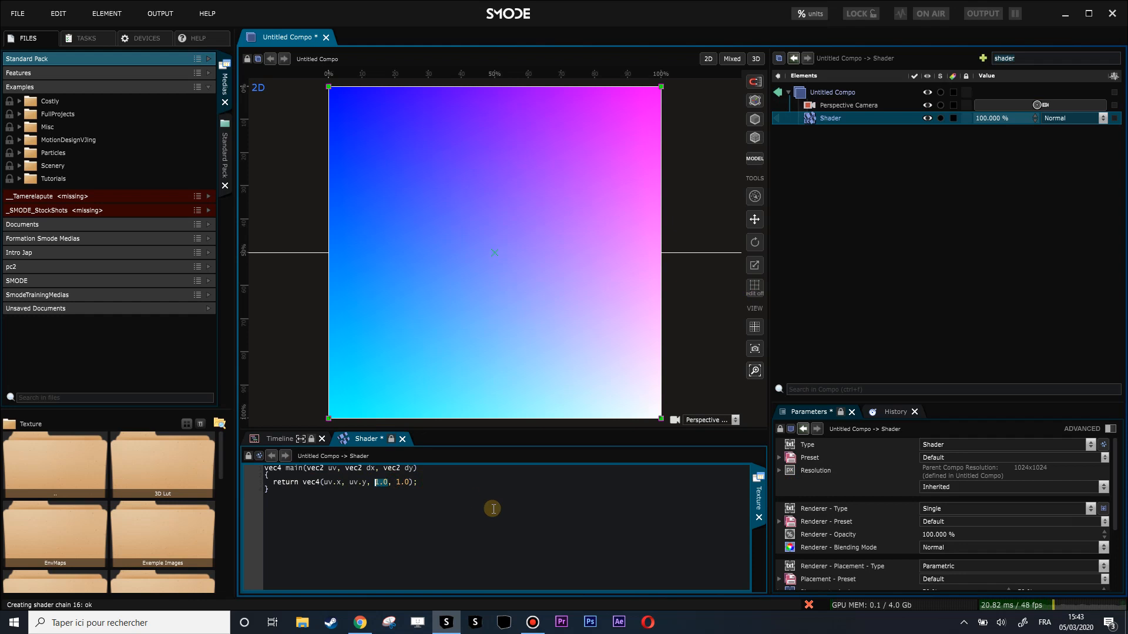
# Drive the blue channel from a new 'uniform float smode' declared above main.
pyautogui.write('smode')
pyautogui.write('uniform float')
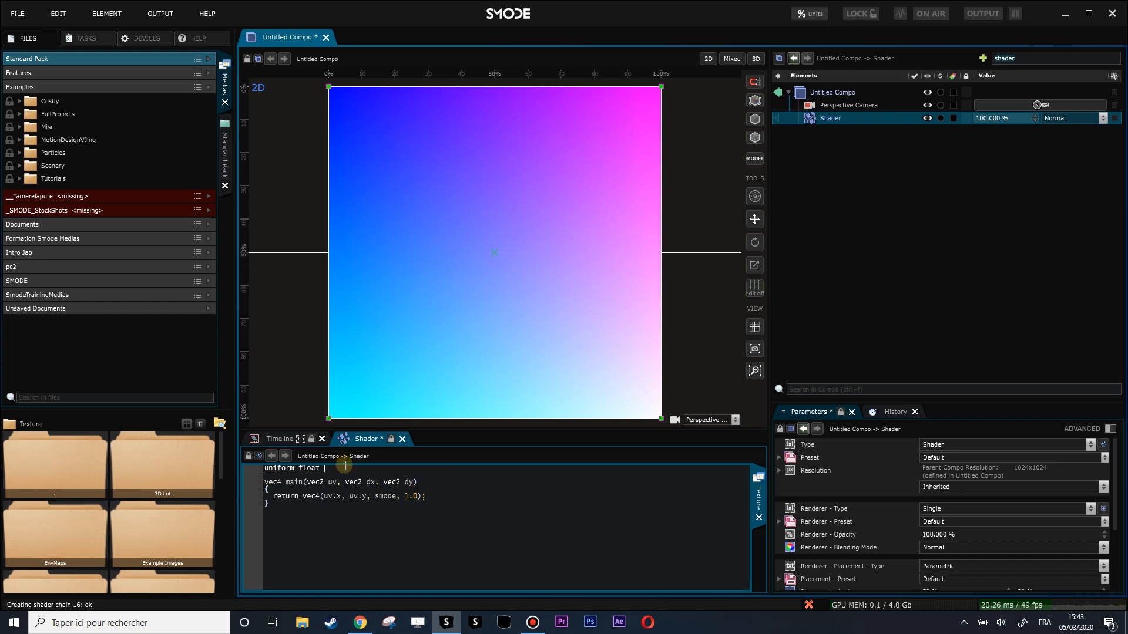
pyautogui.write('smode=1.0;')
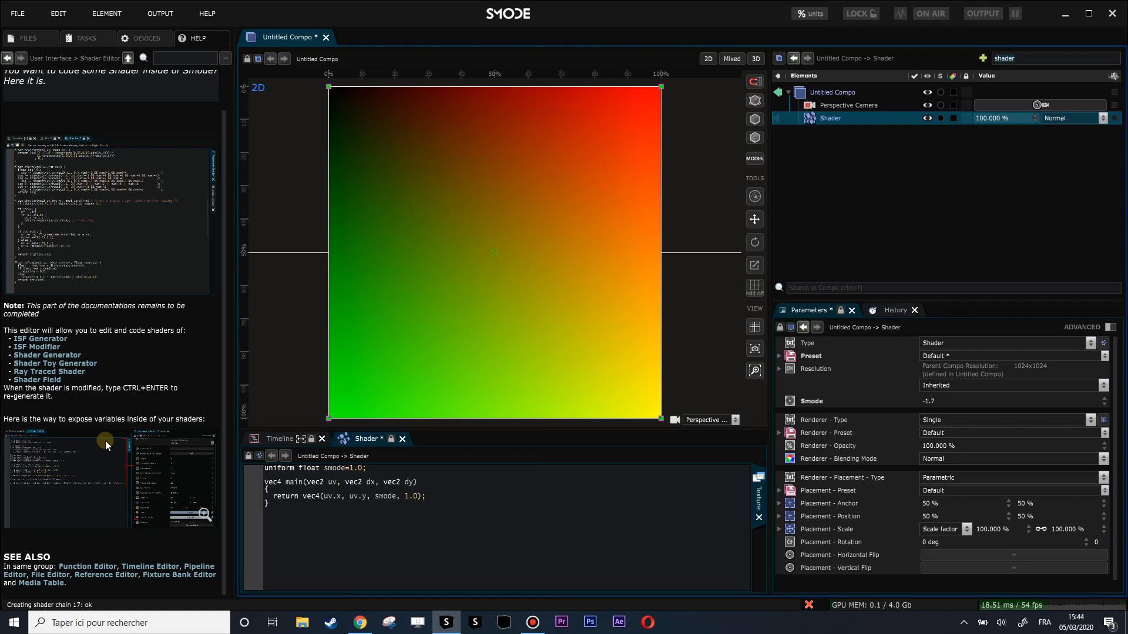
# Review the Shader Editor help on exposing shader variables.
pyautogui.scroll(3)
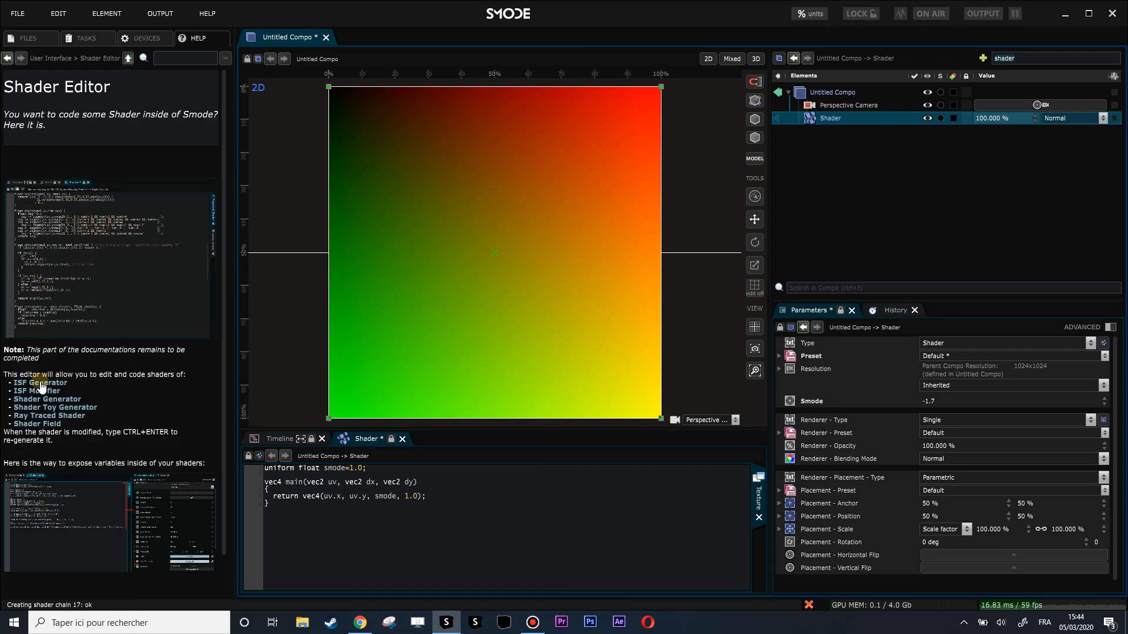
pyautogui.moveTo(47, 399)
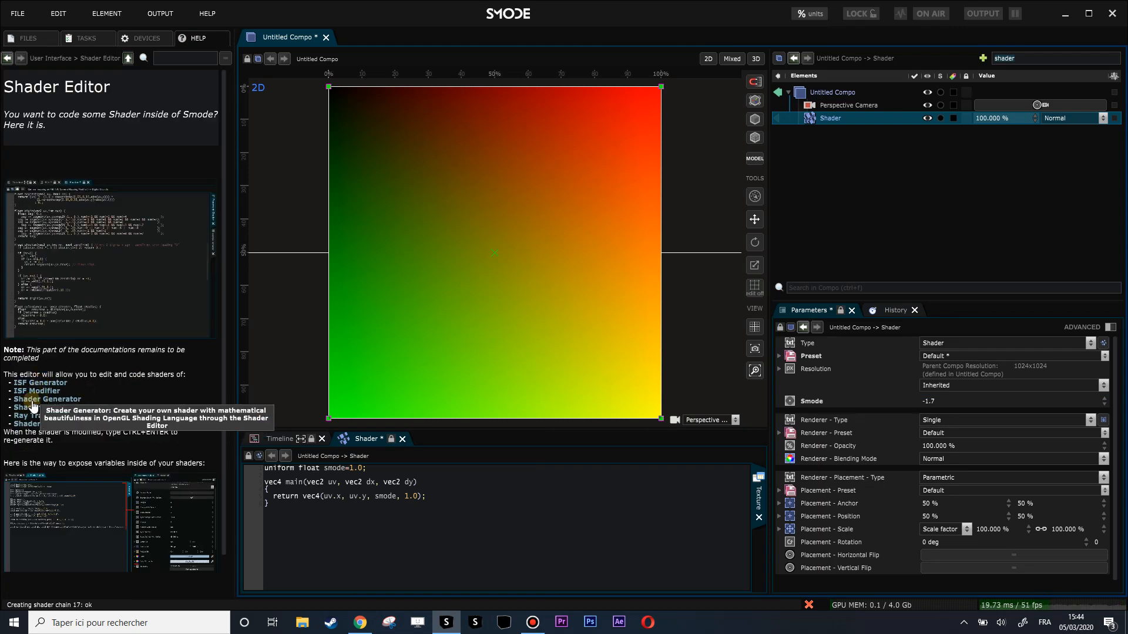
pyautogui.moveTo(614, 159)
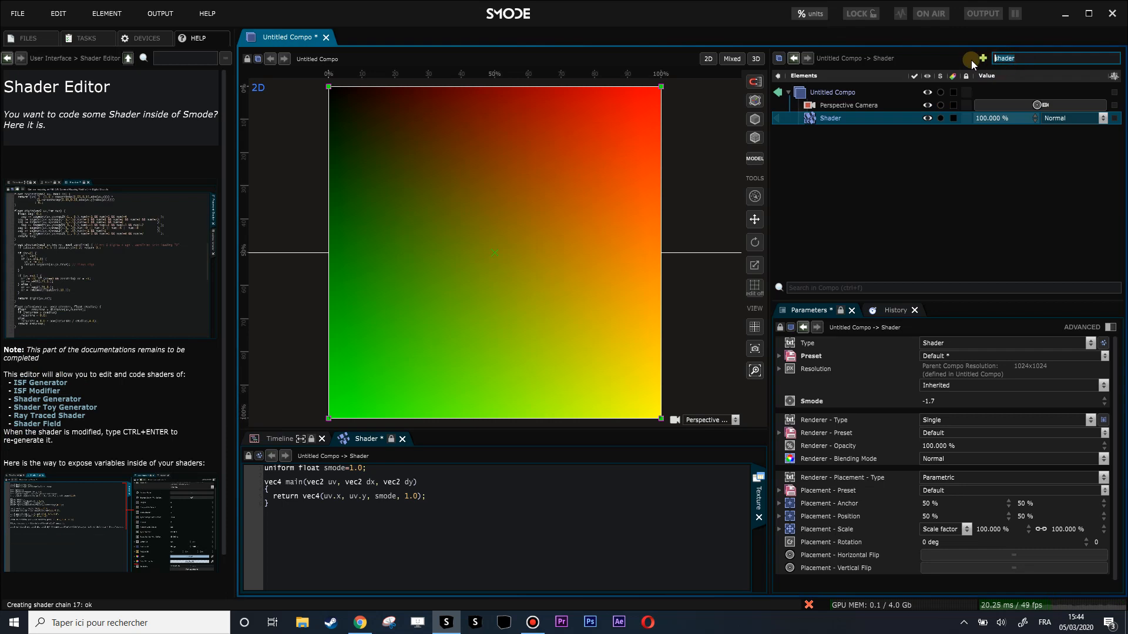
# Add a Shader Toy generator via 'sha' search and remove the old Shader layer.
pyautogui.write('sha')
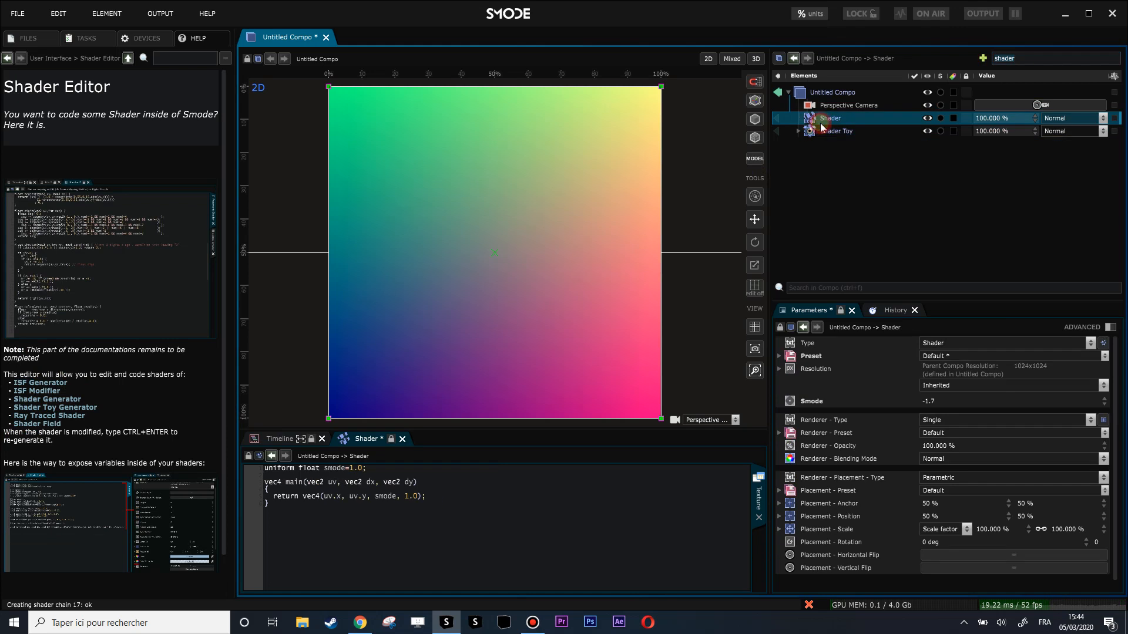
pyautogui.click(836, 117)
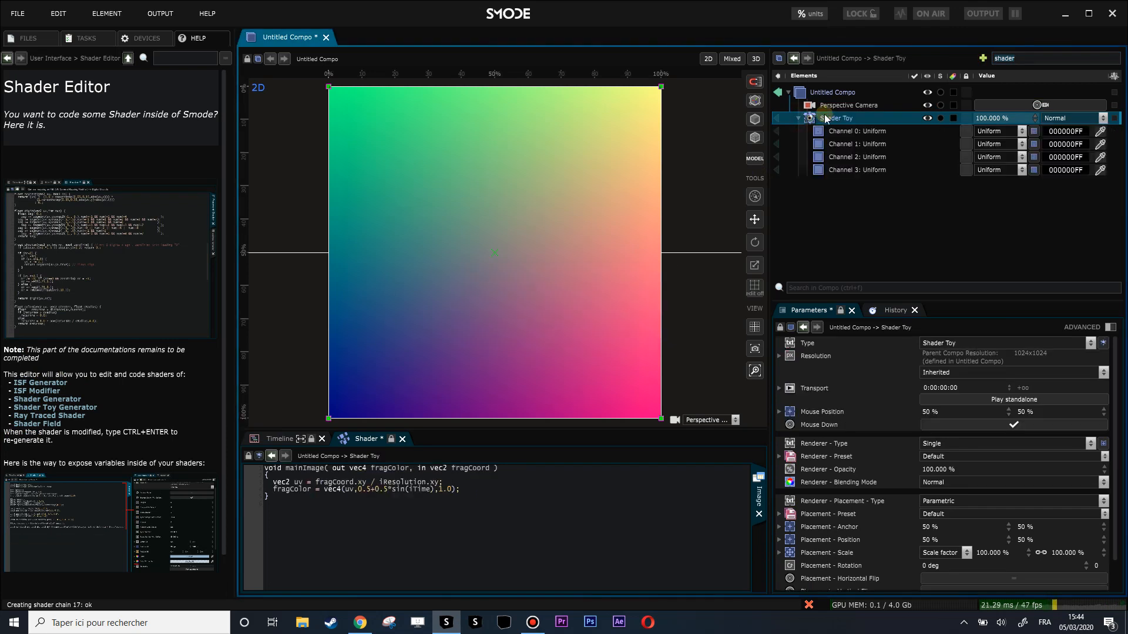
pyautogui.moveTo(821, 131)
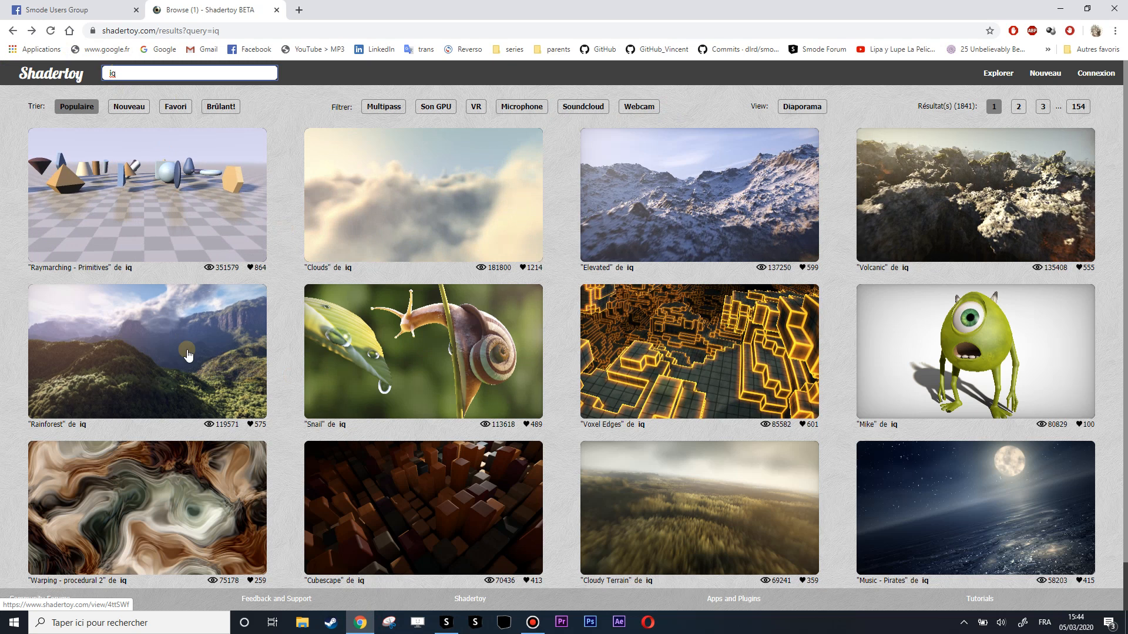
pyautogui.moveTo(153, 355)
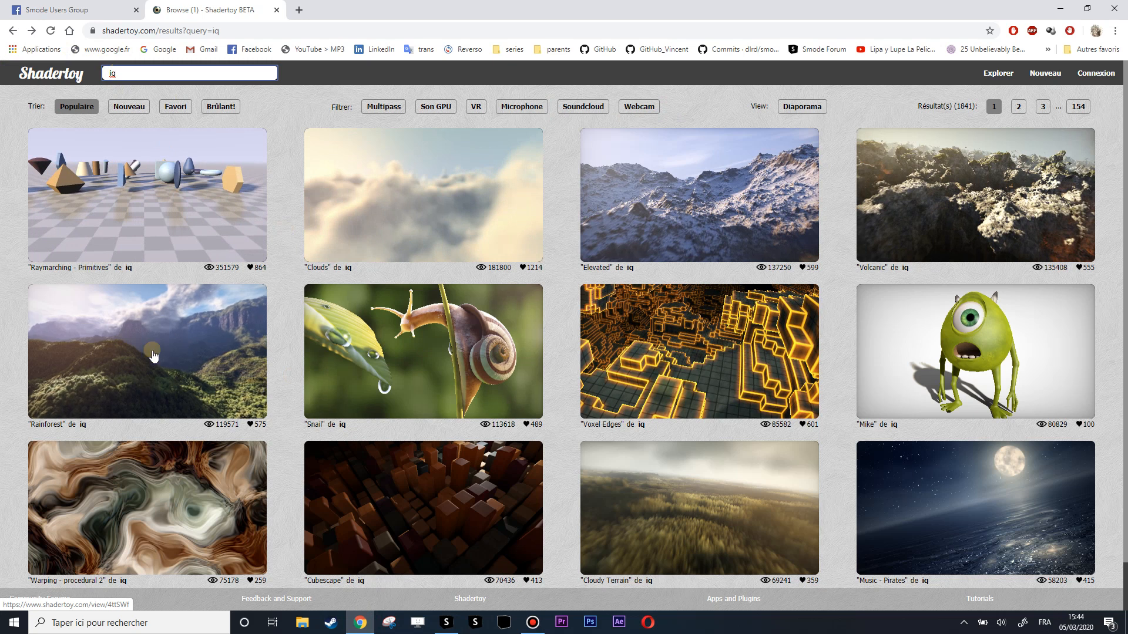
pyautogui.moveTo(199, 439)
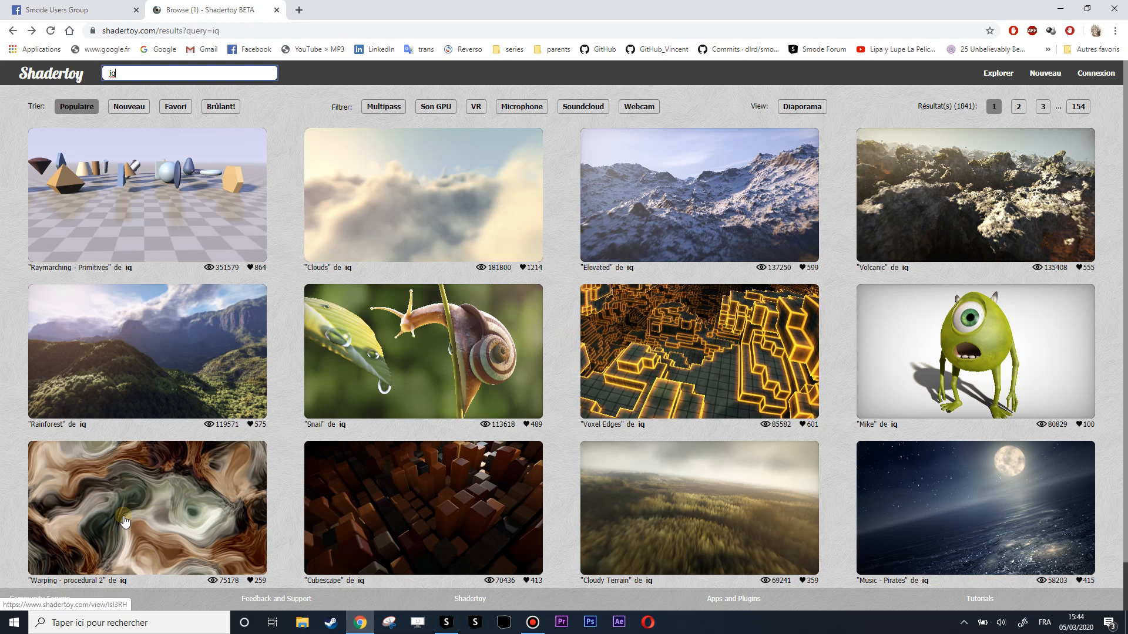
# Open iq's 'Warping - procedural 2' shader page on Shadertoy to view its source.
pyautogui.click(142, 502)
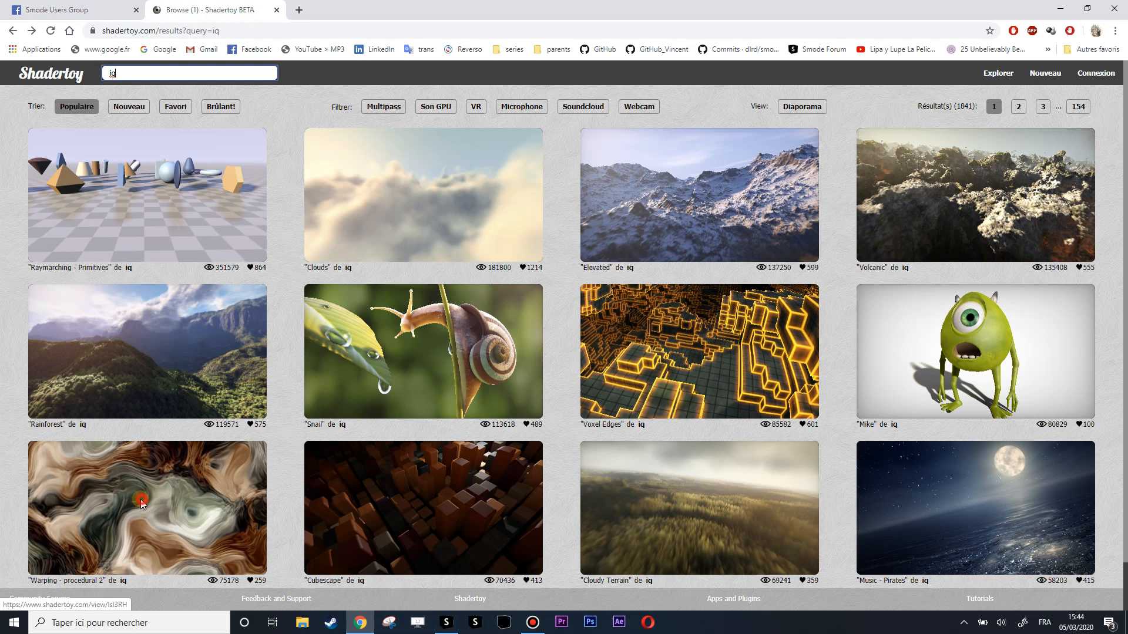
pyautogui.click(141, 507)
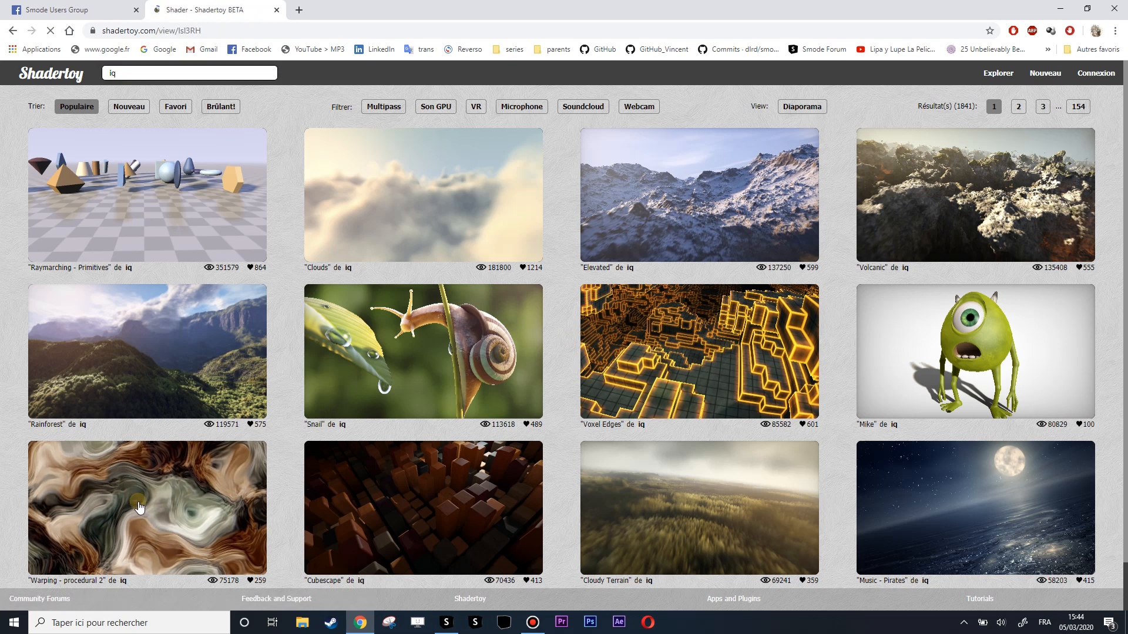
pyautogui.click(147, 506)
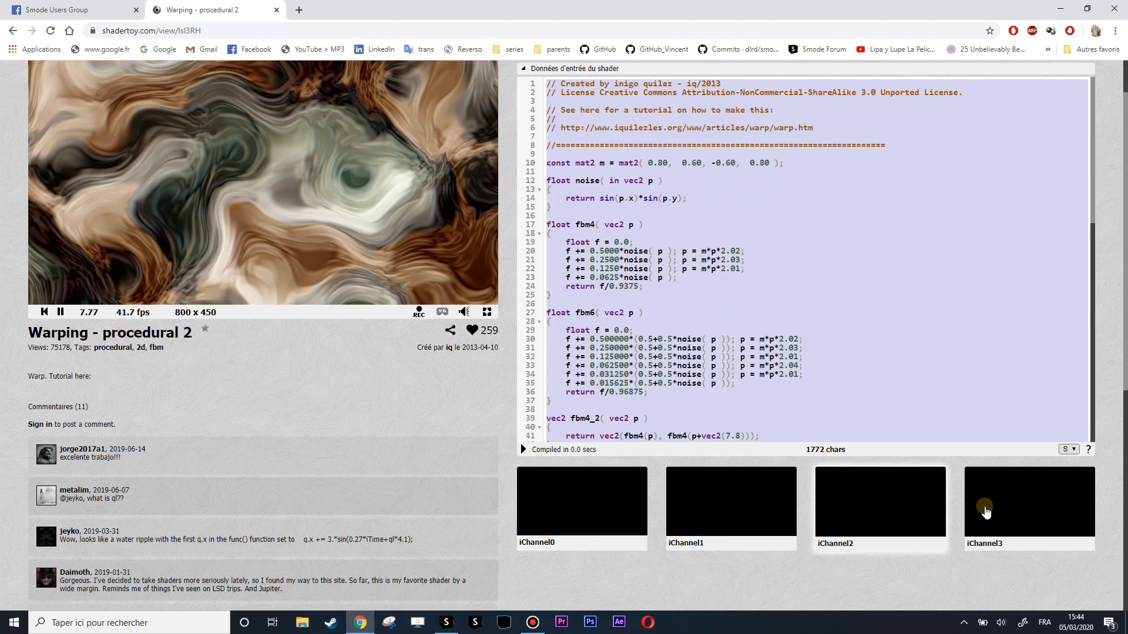
pyautogui.moveTo(714, 510)
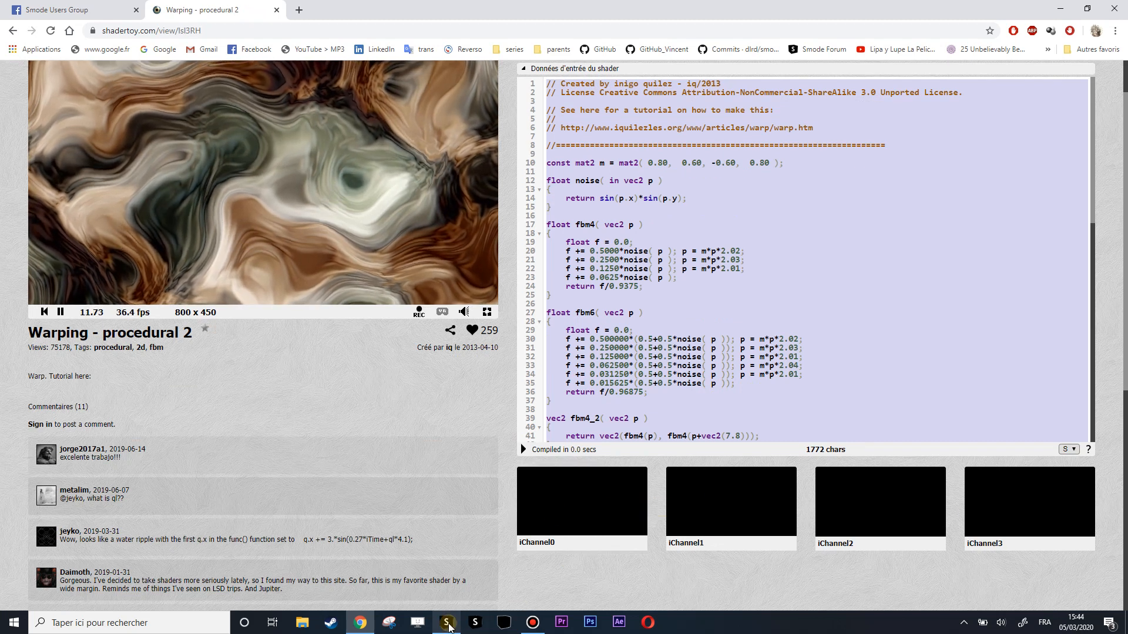
pyautogui.click(446, 622)
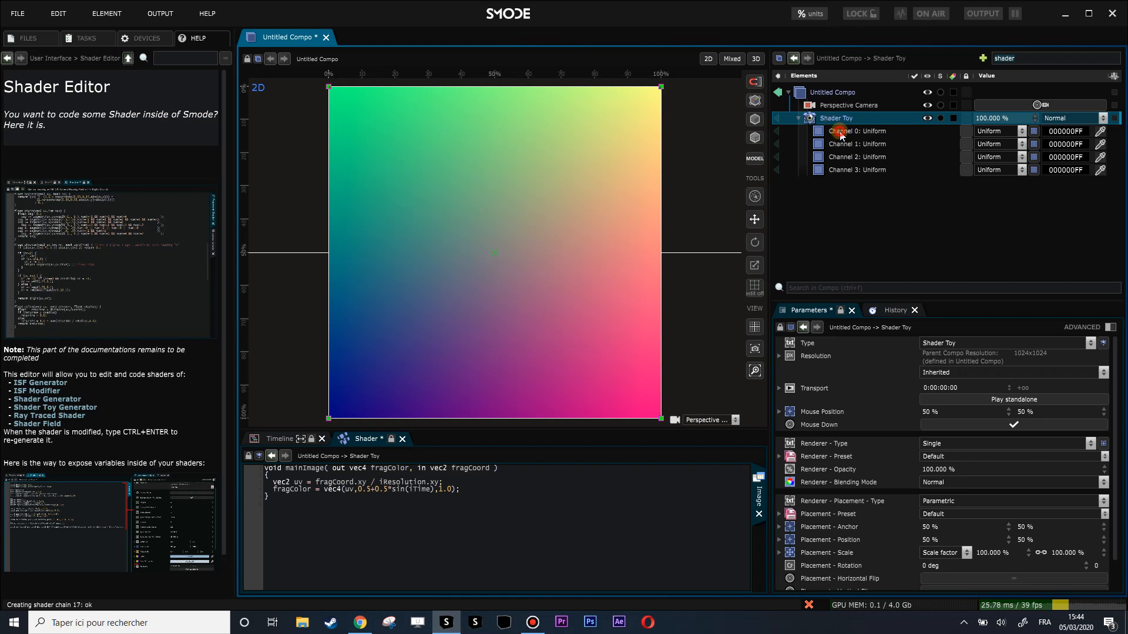
pyautogui.click(856, 144)
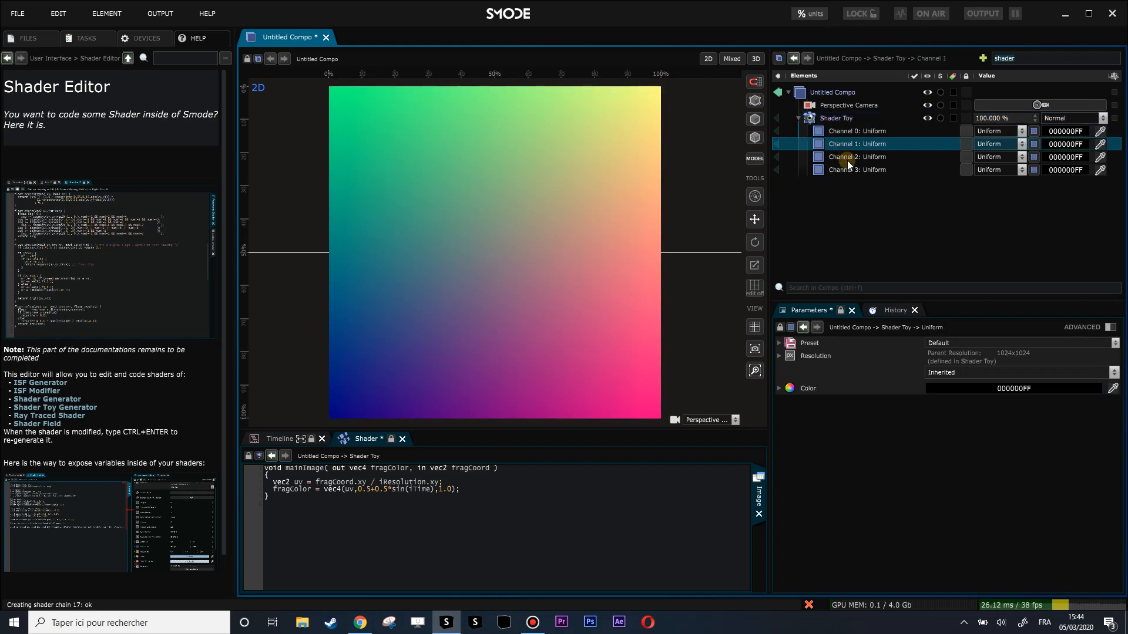
pyautogui.click(856, 131)
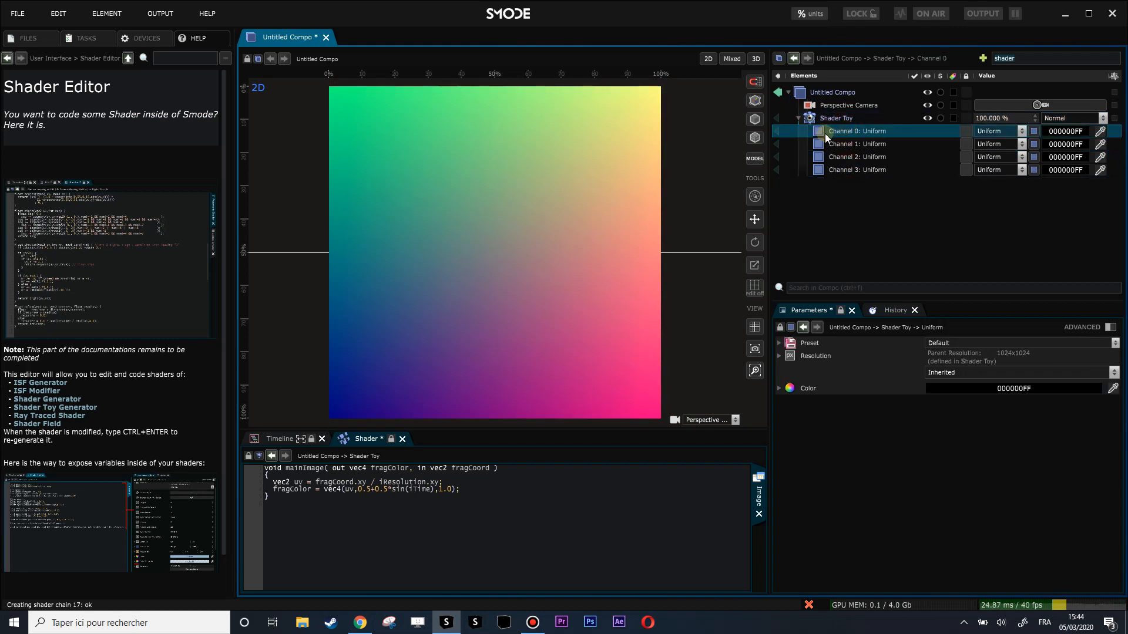
pyautogui.click(996, 131)
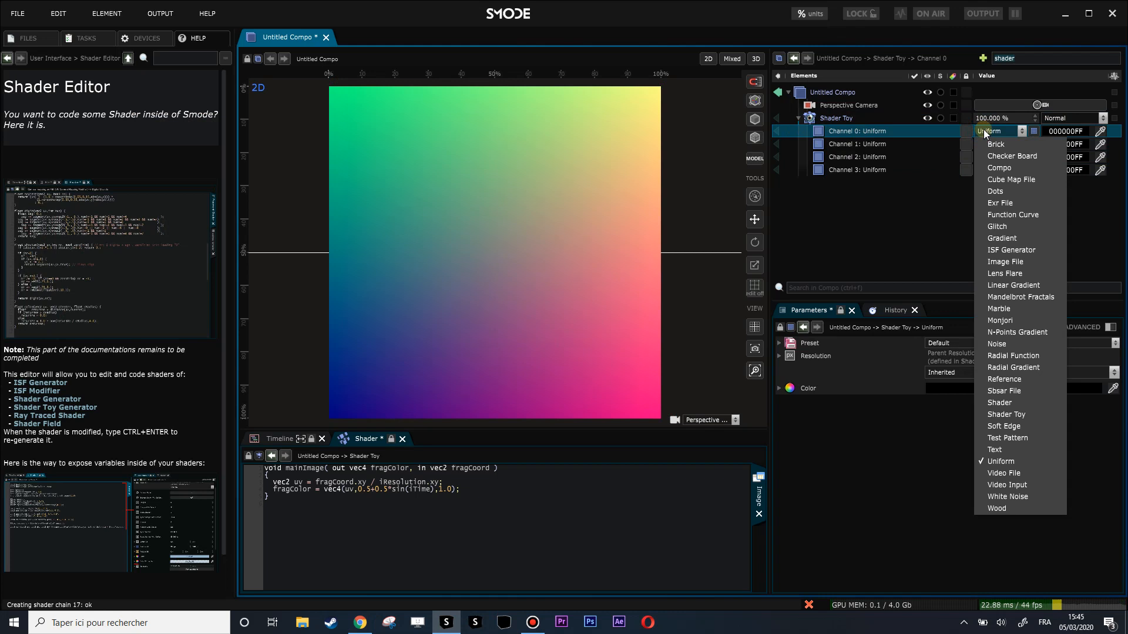
pyautogui.moveTo(1019, 407)
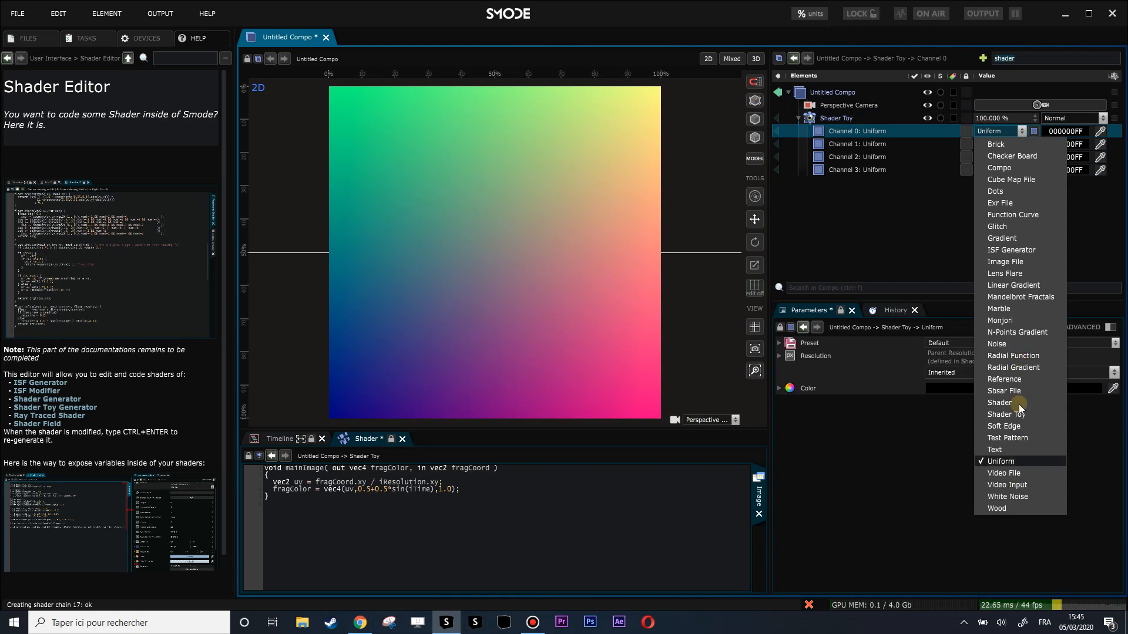
pyautogui.moveTo(1018, 367)
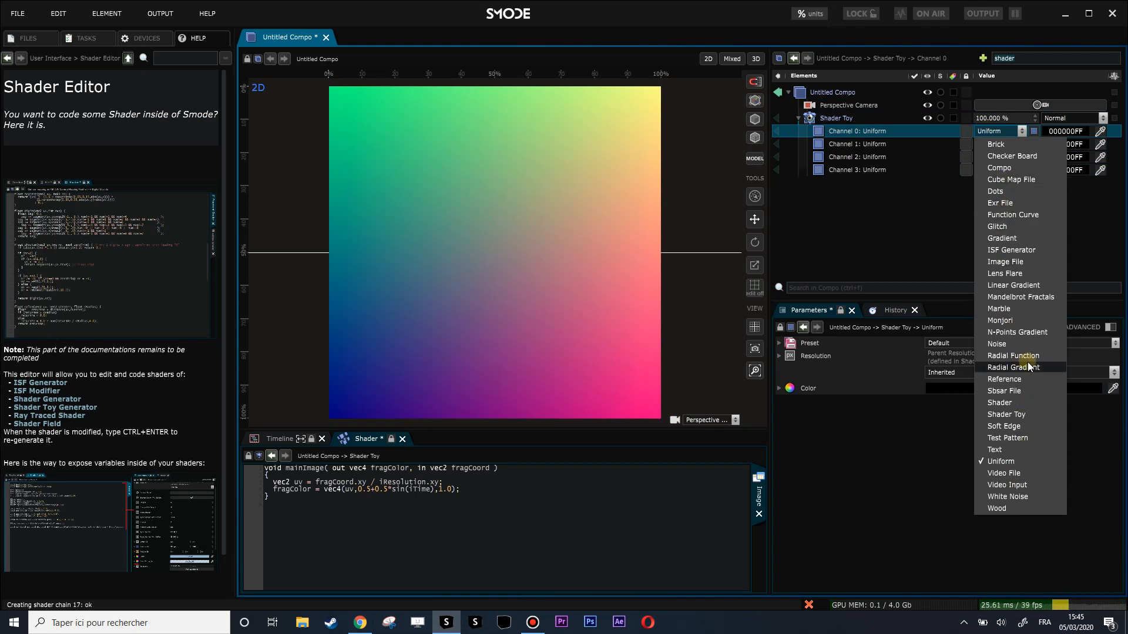
pyautogui.moveTo(1014, 262)
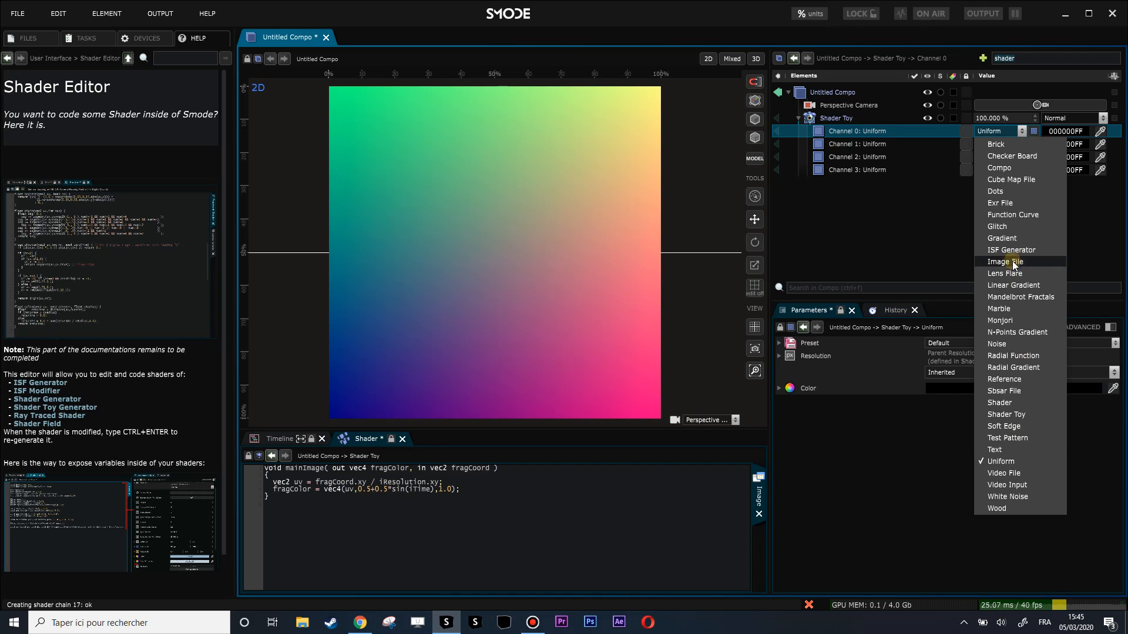
pyautogui.moveTo(923, 167)
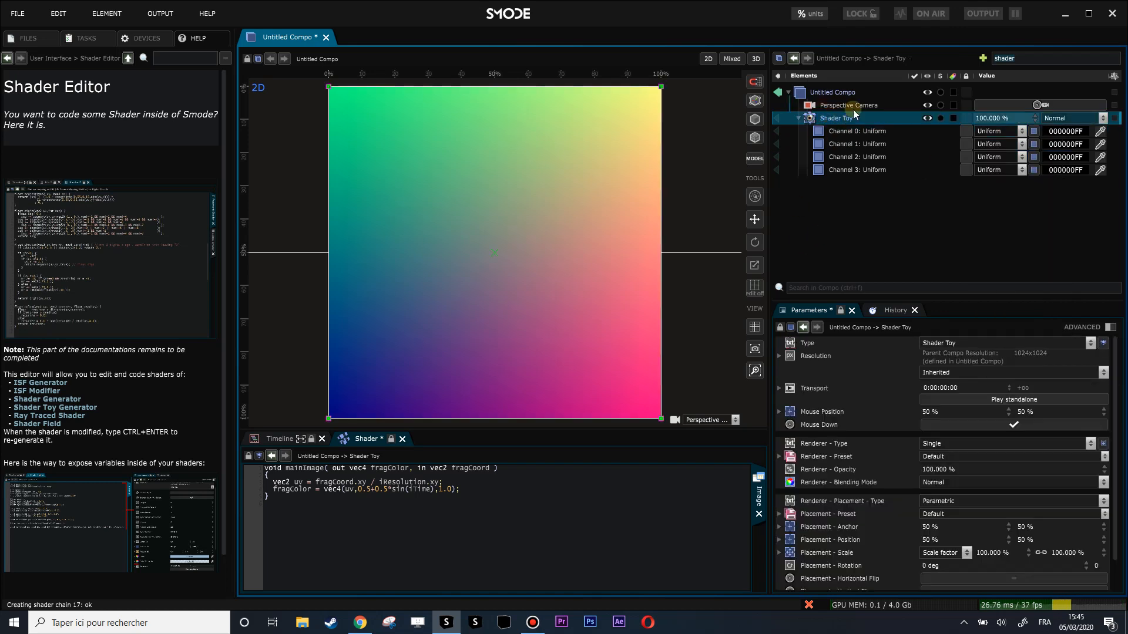
pyautogui.moveTo(494, 452)
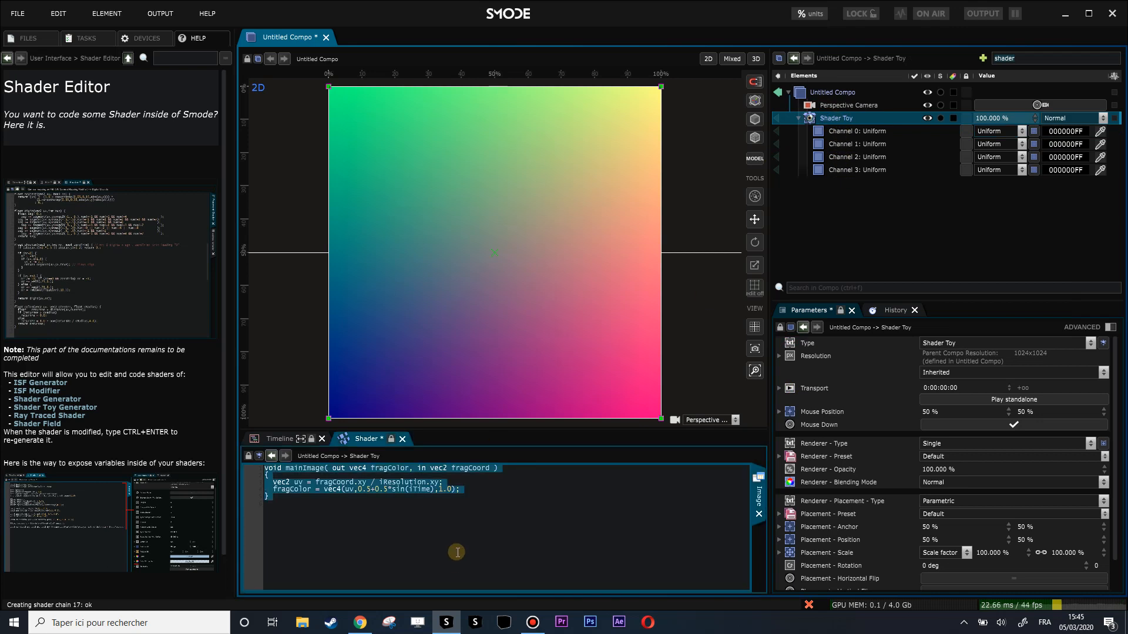
# Run the pasted warping shader code and give it a standalone player so it animates.
pyautogui.press('ctrl+Return')
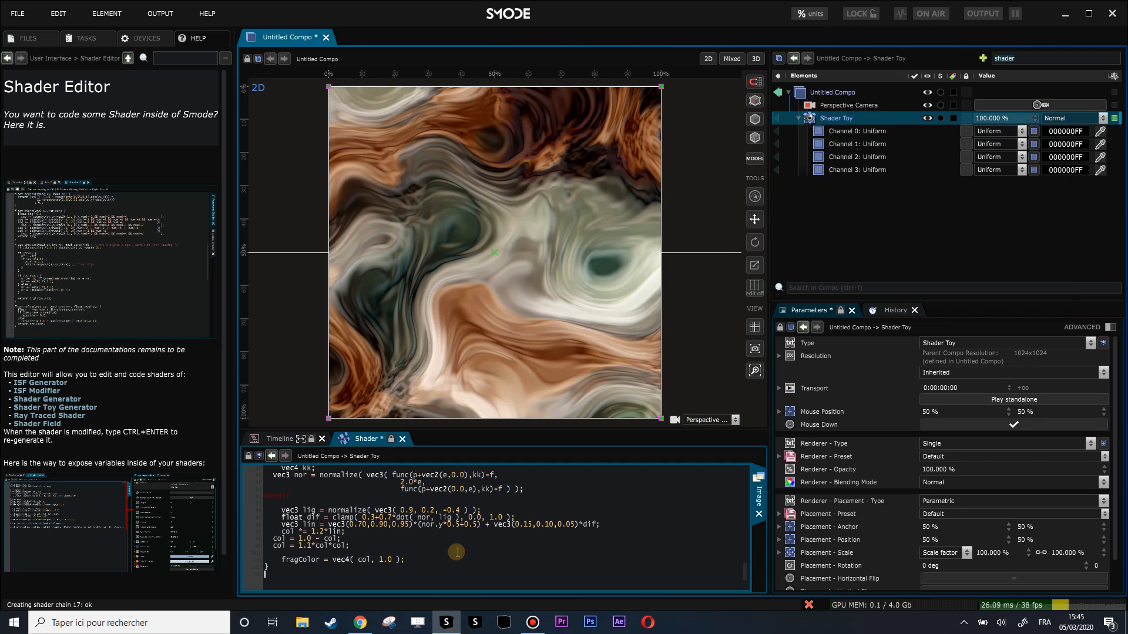
pyautogui.moveTo(677, 485)
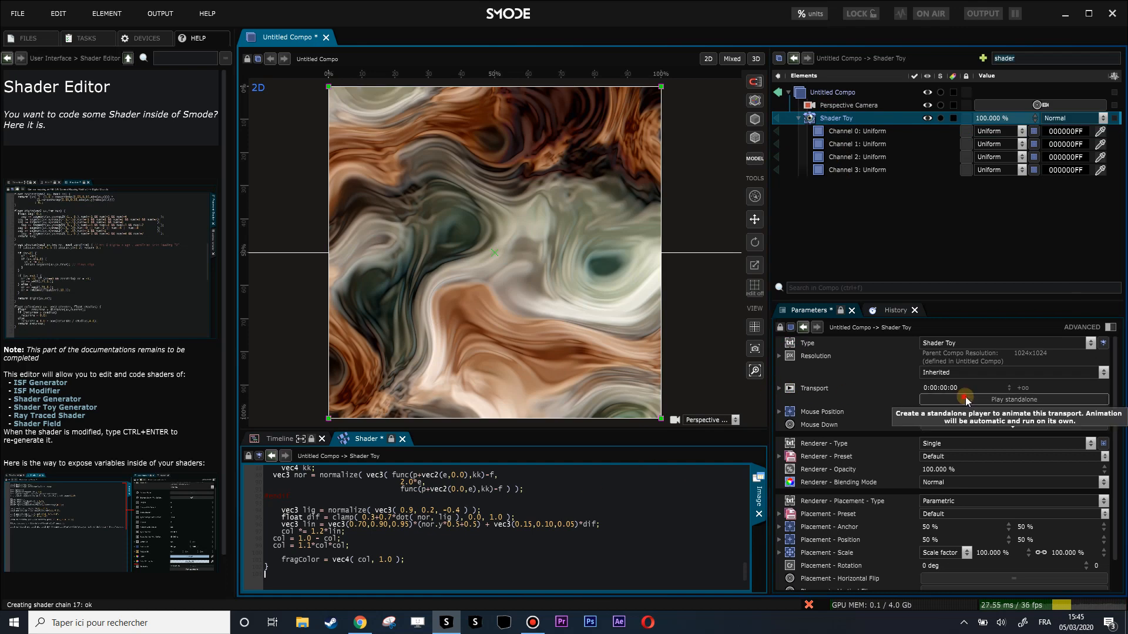
pyautogui.click(1012, 399)
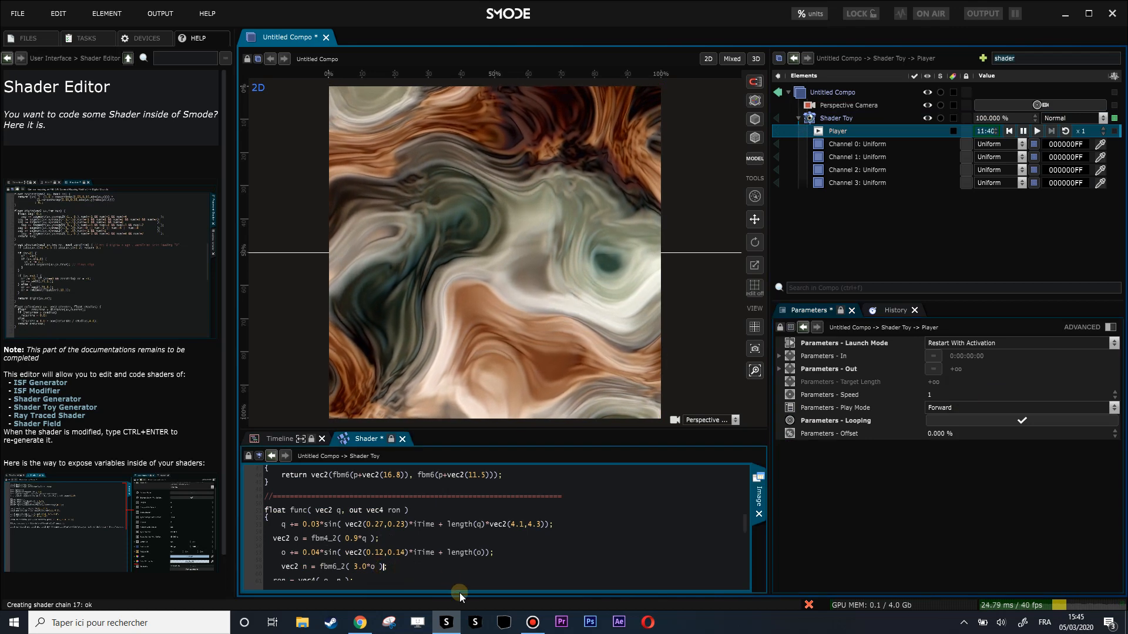
# Declare 'uniform float smode=1.0;' at the top of the warping shader code.
pyautogui.write('smode')
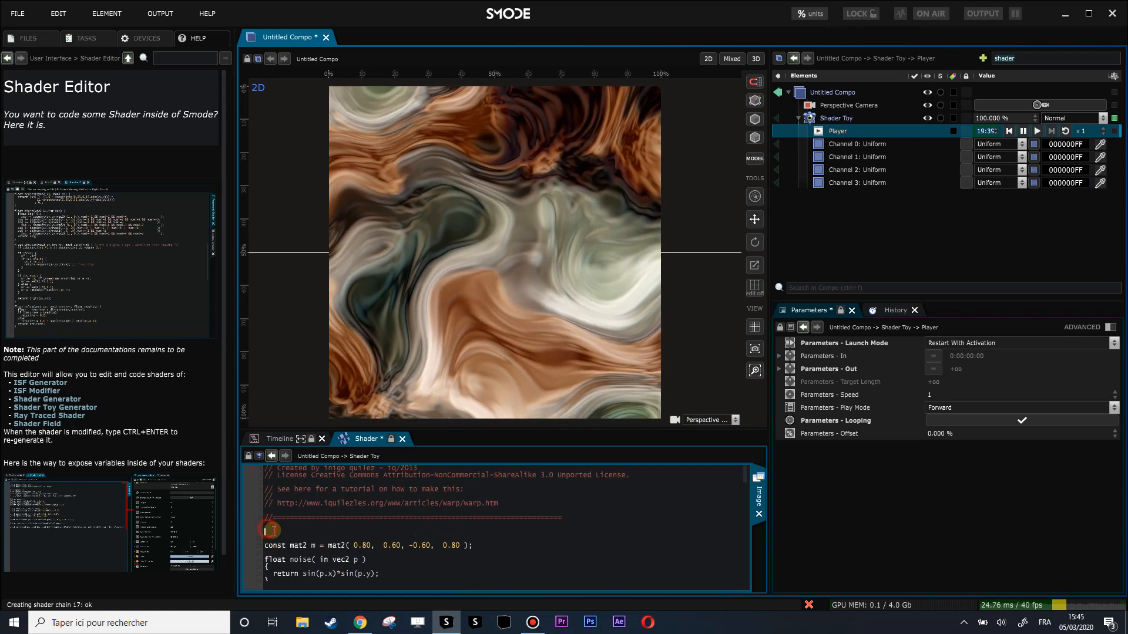
pyautogui.write('uniform float')
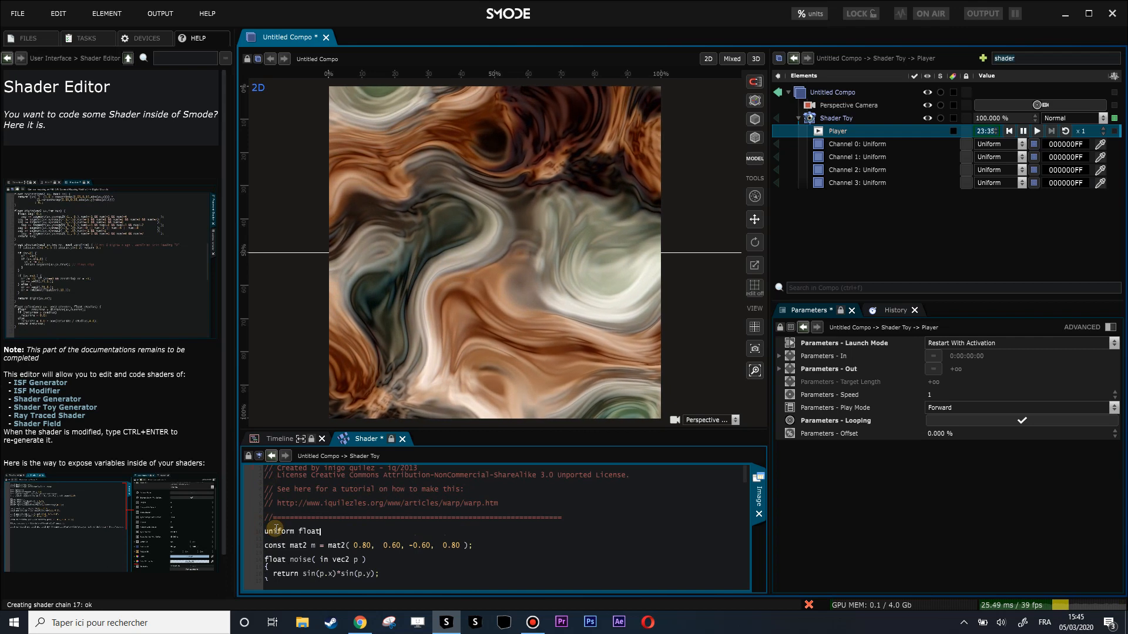
pyautogui.write('smode')
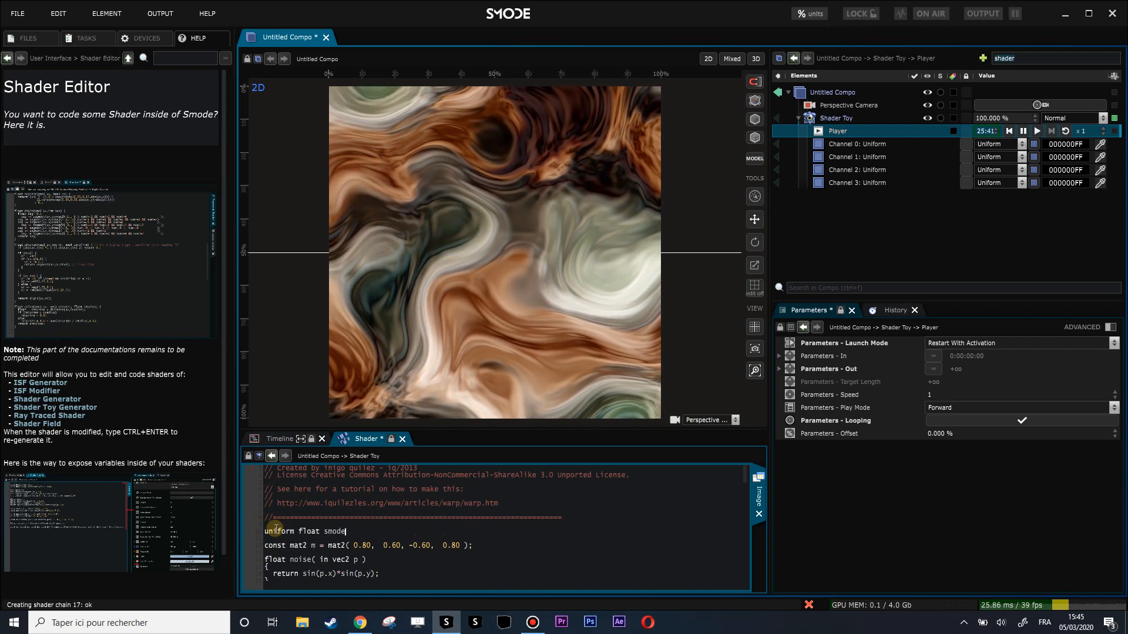
pyautogui.write('=')
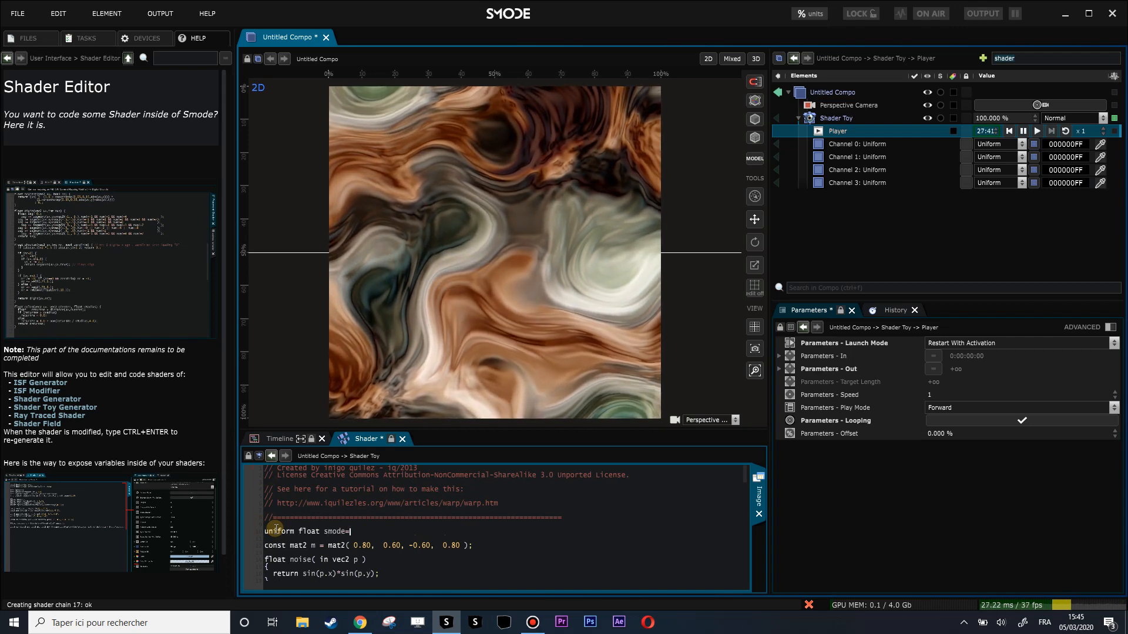
pyautogui.write('1.0;')
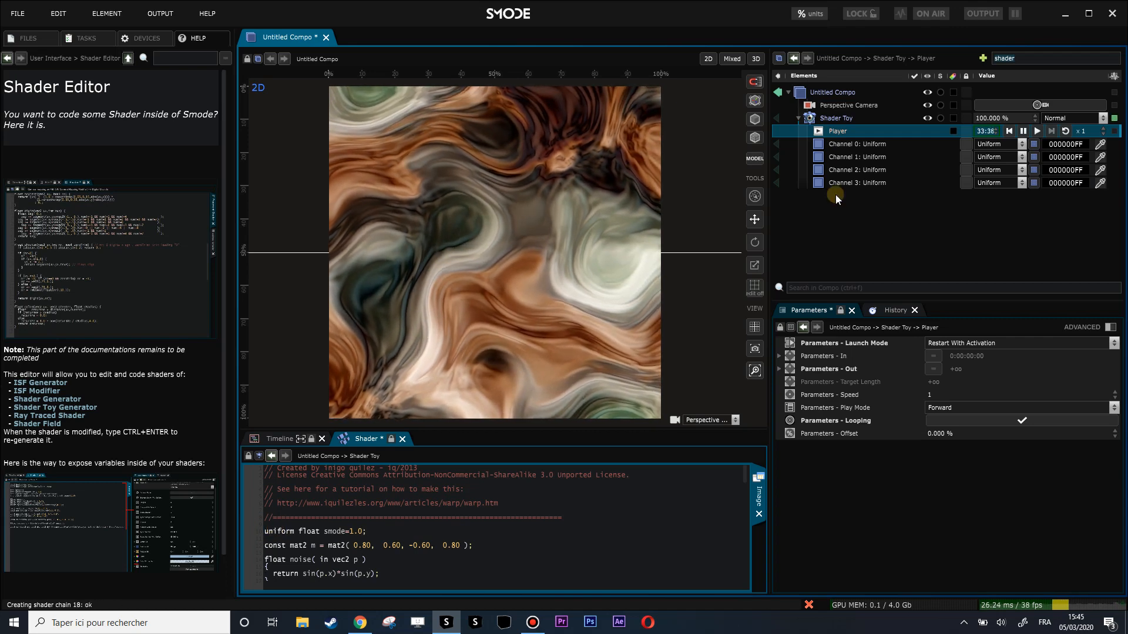
pyautogui.click(835, 118)
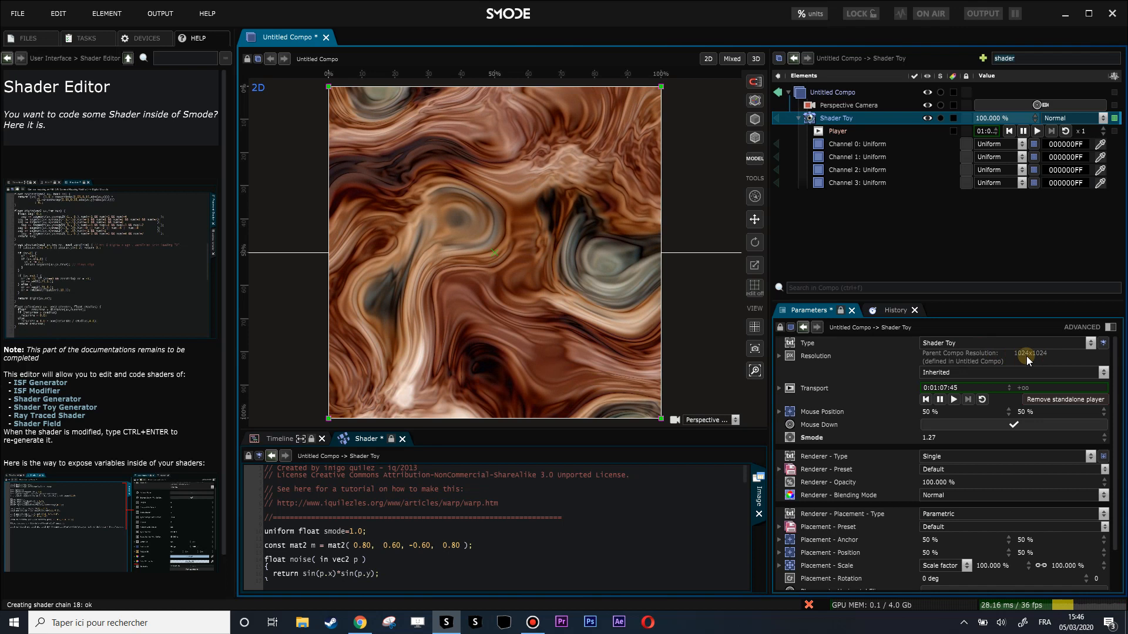
# Wrap the Shader Toy in a new Compo element, resolution choice pending.
pyautogui.click(779, 358)
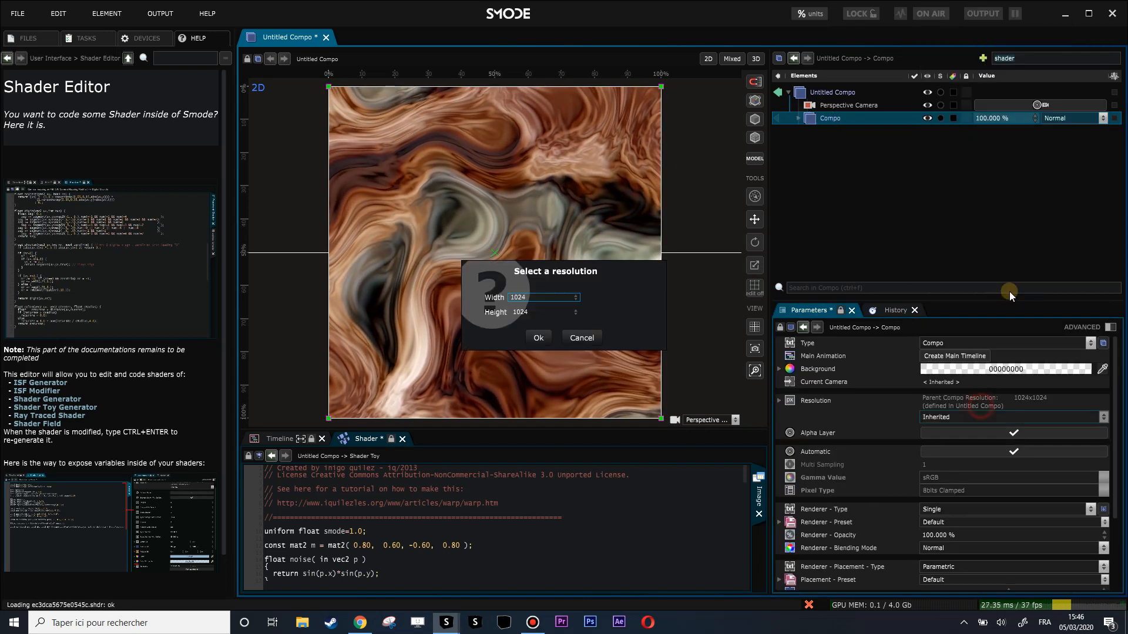
# Give the new compo a custom 200 × 200 resolution and confirm it.
pyautogui.click(539, 297)
pyautogui.write('200')
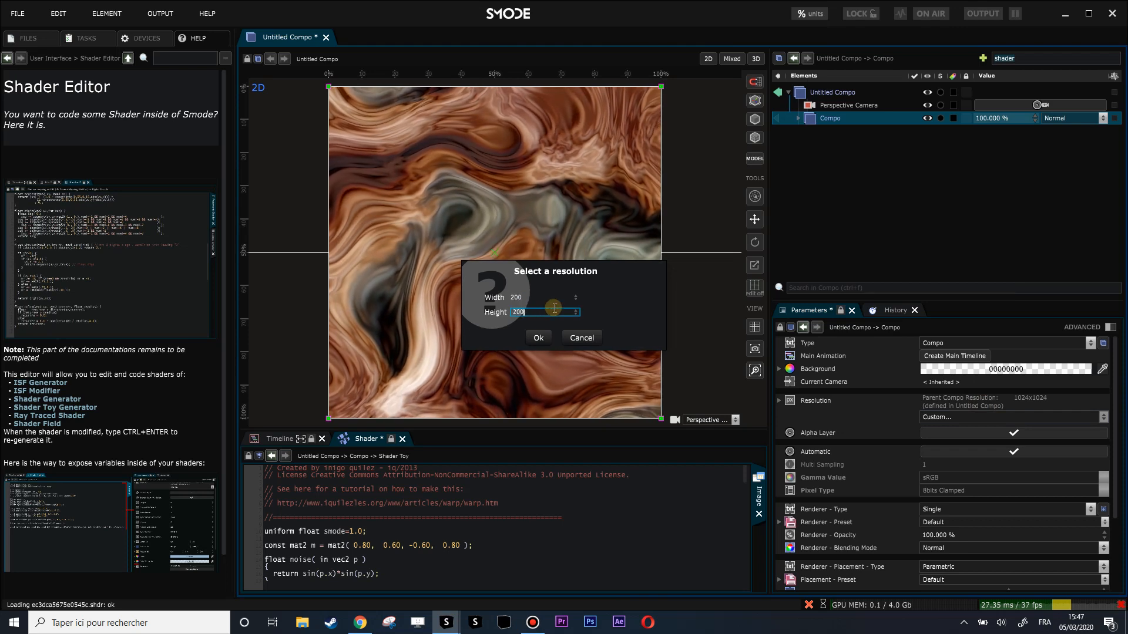
pyautogui.click(538, 338)
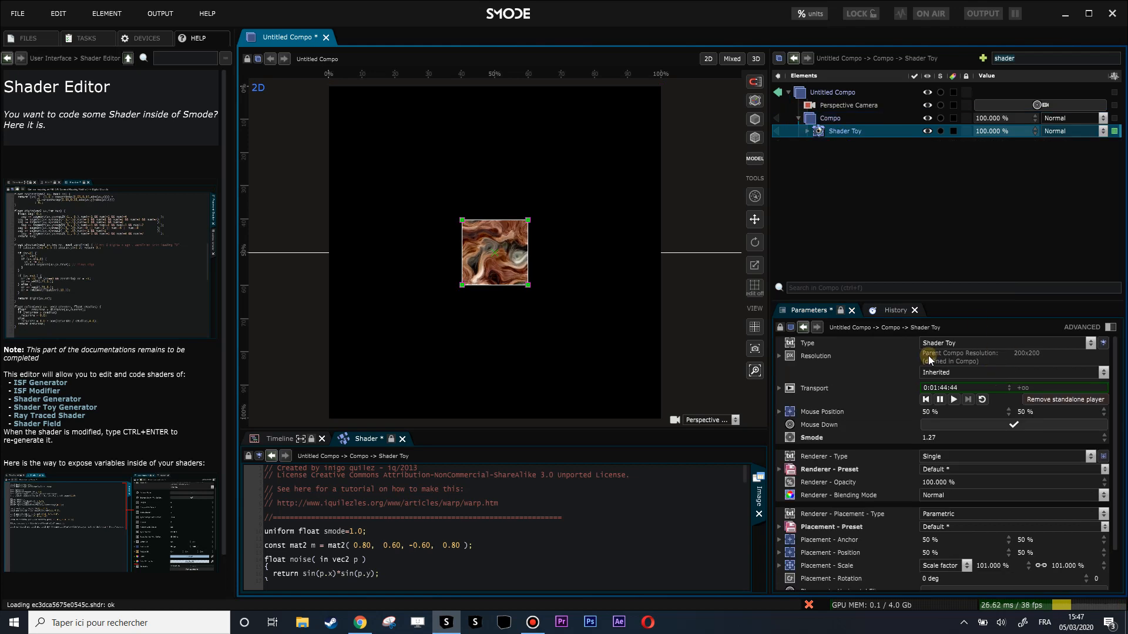
# Scale the 200 × 200 Compo's placement to 507% so it fills the viewport.
pyautogui.click(830, 118)
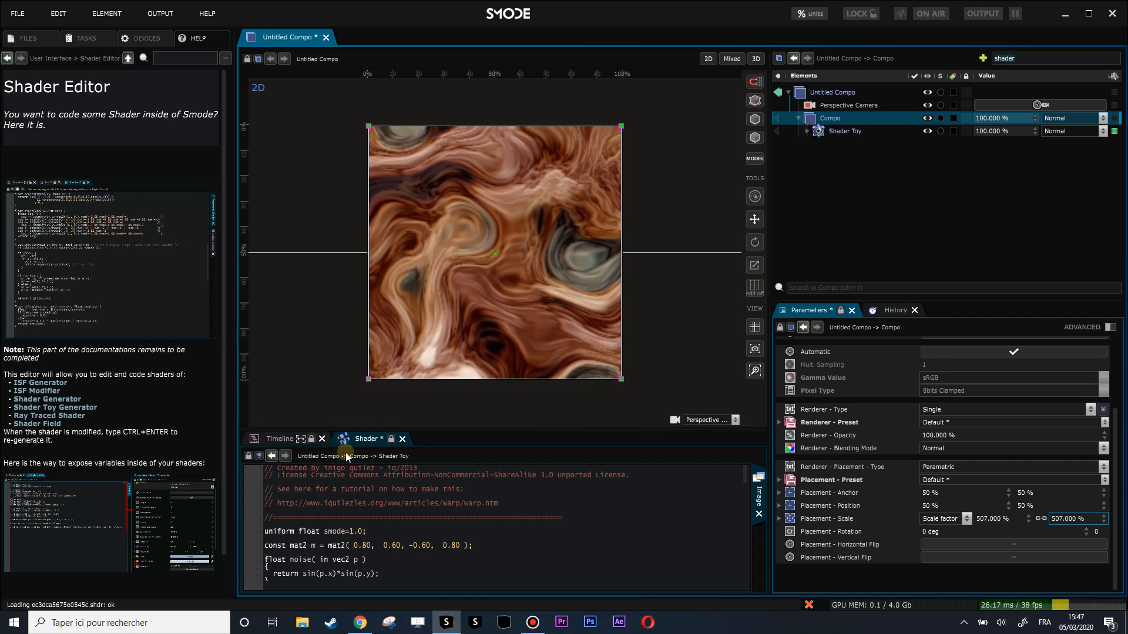
pyautogui.moveTo(660, 231)
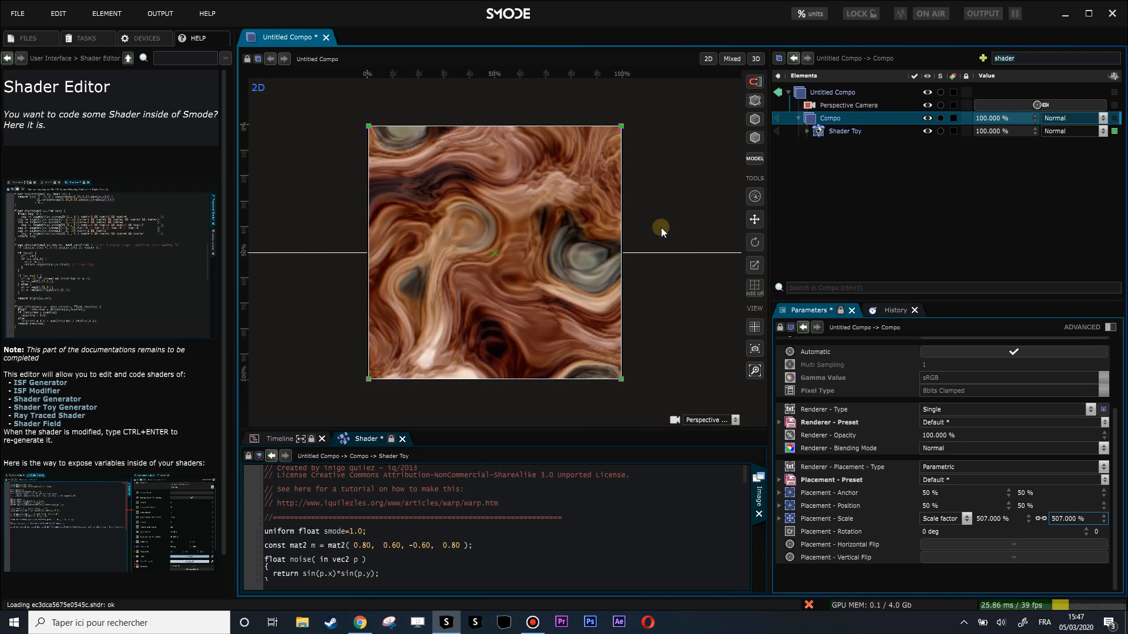